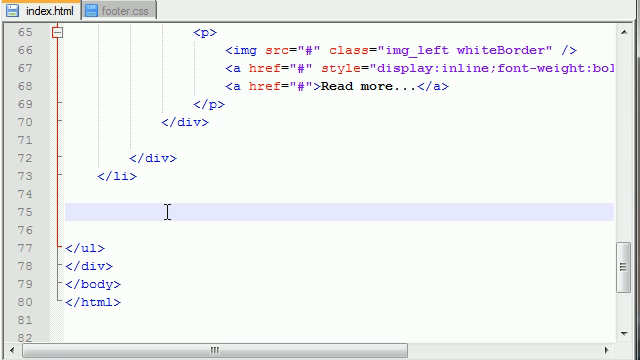
Type the <!-- Program Button --> and <!-- Log Out Button --> comments before </ul>
{"action": "type", "text": "<>"}
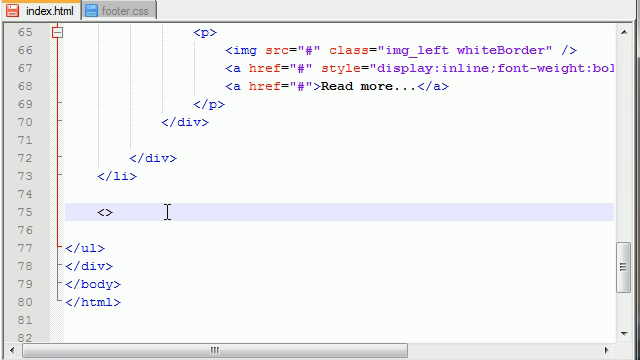
{"action": "type", "text": "!--"}
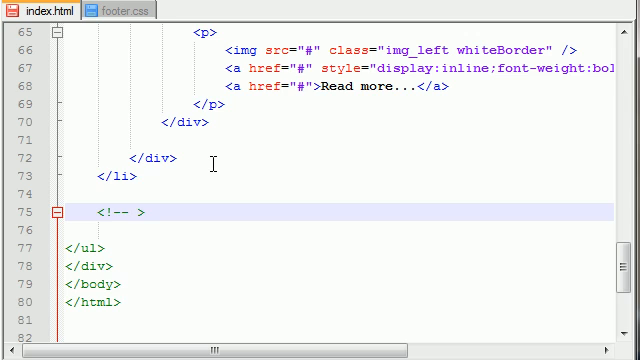
{"action": "type", "text": "Program"}
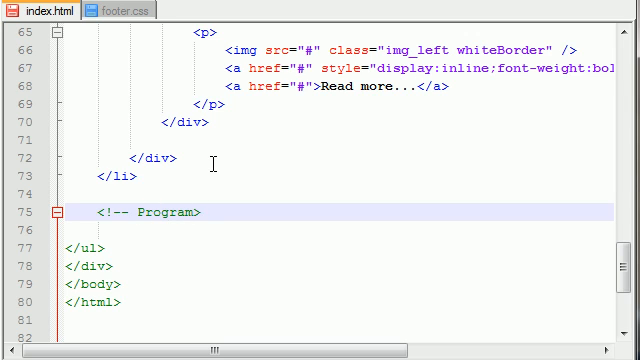
{"action": "left_click", "coordinate": [200, 211]}
{"action": "type", "text": " Button --"}
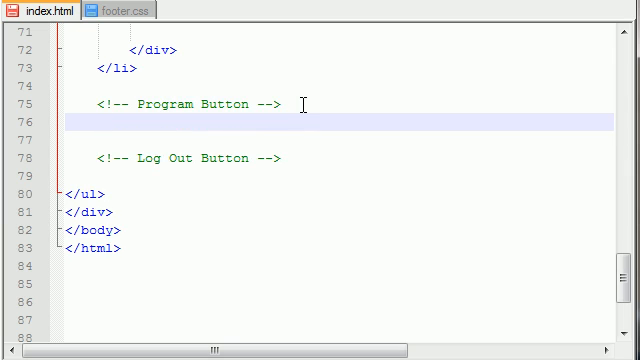
{"action": "mouse_move", "coordinate": [267, 137]}
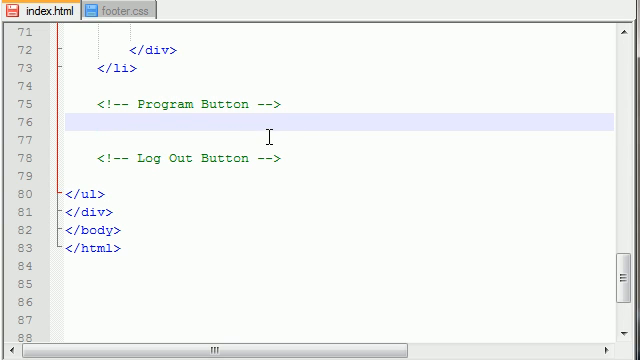
Add an <li> with a Programs link under the Program Button comment
{"action": "left_click", "coordinate": [95, 124]}
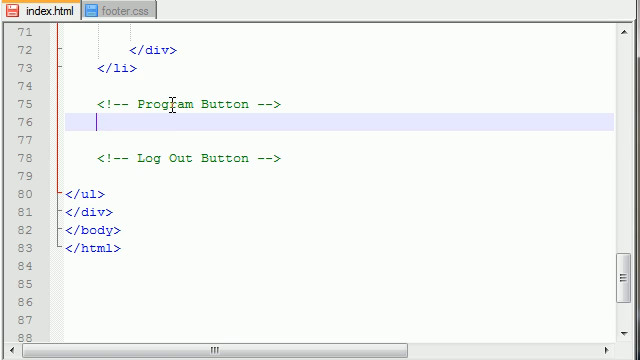
{"action": "type", "text": "<>"}
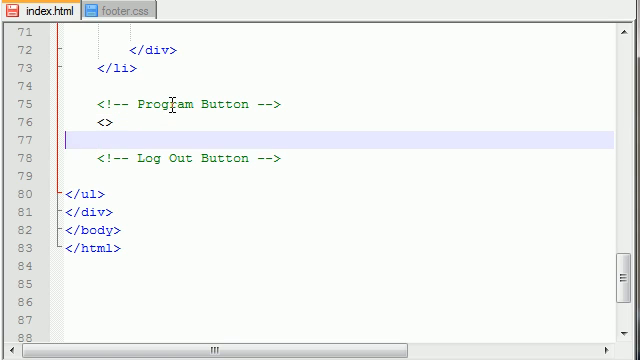
{"action": "type", "text": "li"}
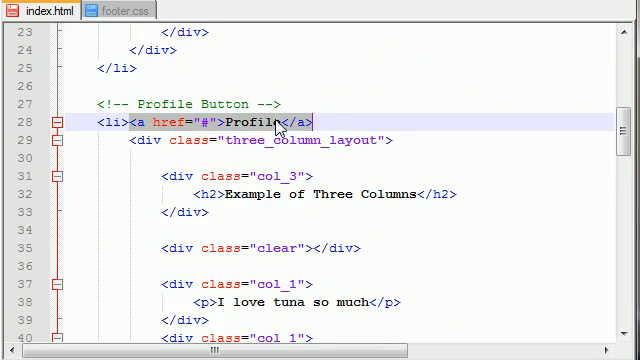
{"action": "scroll", "scroll_direction": "down", "scroll_amount": 3}
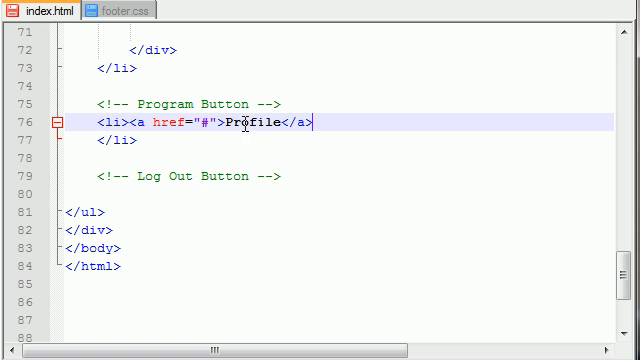
{"action": "key", "text": "BackSpace"}
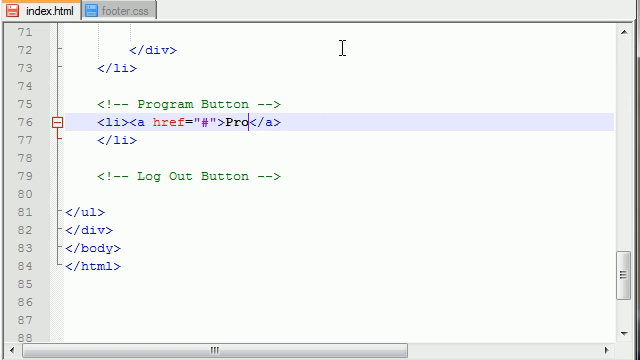
{"action": "type", "text": "grams"}
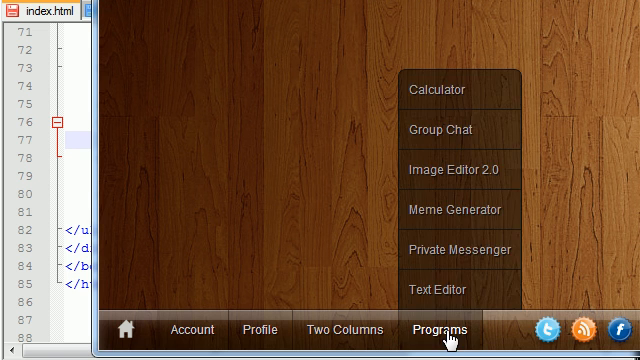
{"action": "left_click", "coordinate": [430, 330]}
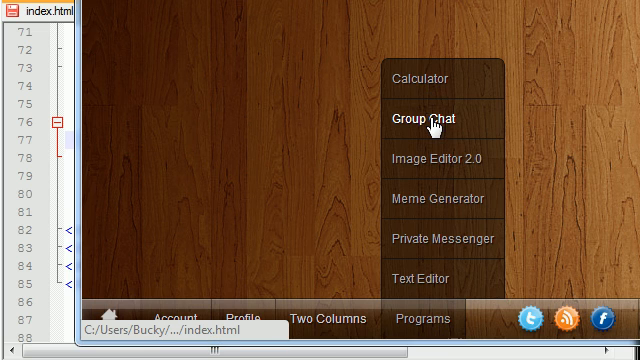
{"action": "mouse_move", "coordinate": [447, 238]}
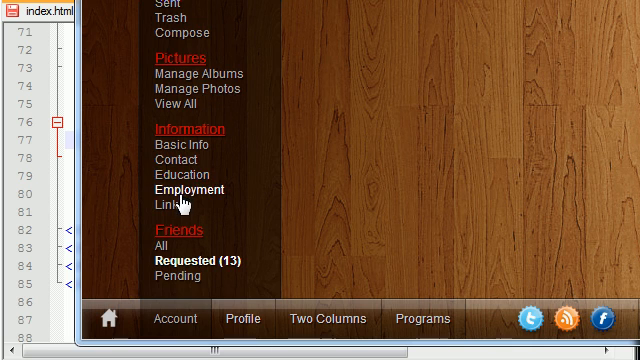
{"action": "left_click", "coordinate": [422, 318]}
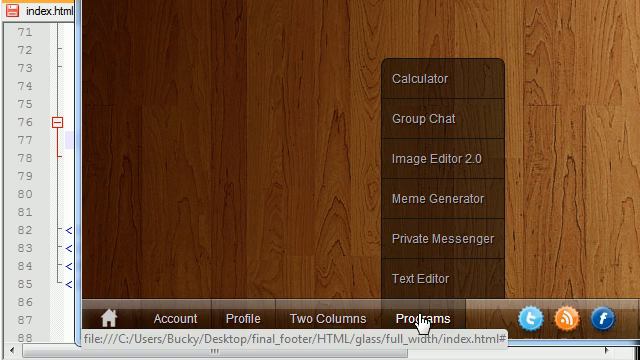
{"action": "mouse_move", "coordinate": [432, 78]}
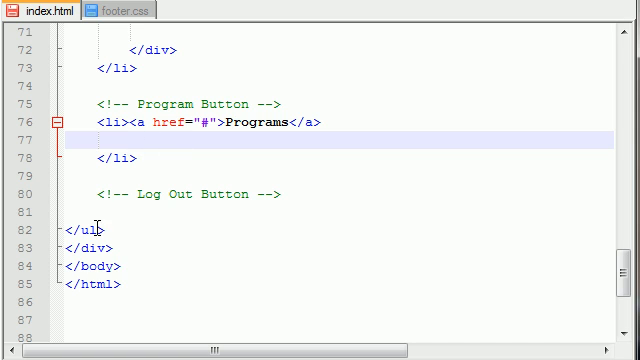
Insert a <ul class="dropup"> sublist inside the Programs list item
{"action": "left_click", "coordinate": [90, 231]}
{"action": "type", "text": "<ul >"}
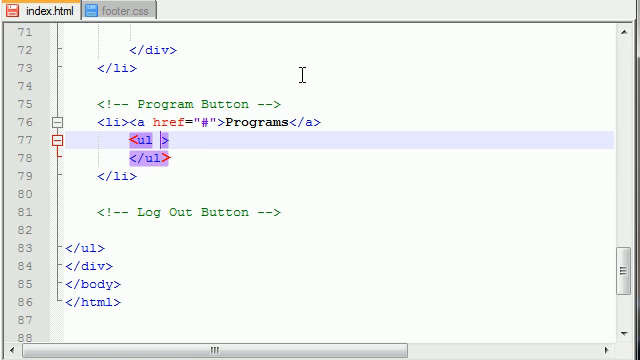
{"action": "type", "text": "class=\"\""}
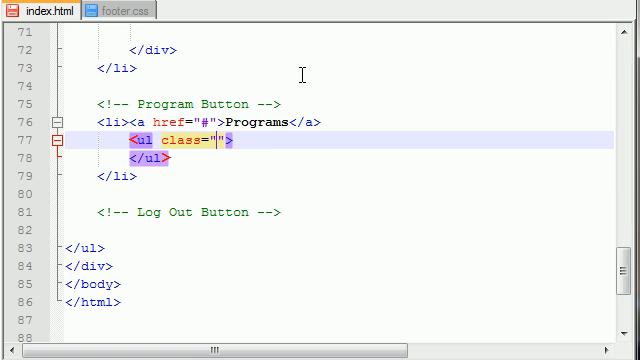
{"action": "type", "text": "drop"}
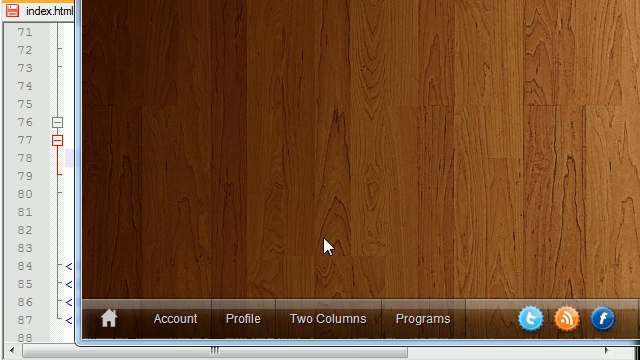
{"action": "left_click", "coordinate": [423, 319]}
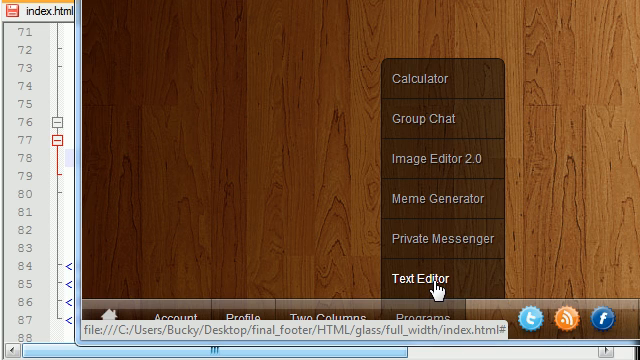
{"action": "mouse_move", "coordinate": [433, 290]}
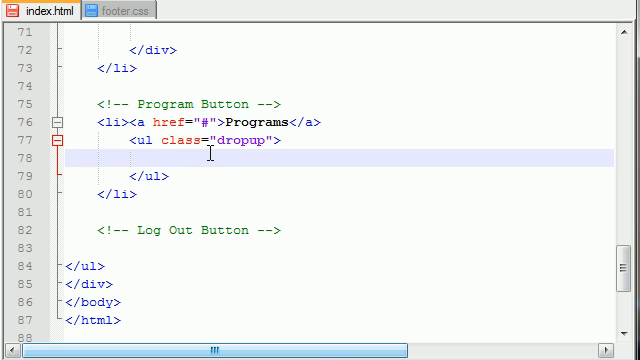
Type <li><a href="#">Group Chat</a></li> as the dropup's first item
{"action": "type", "text": "<>"}
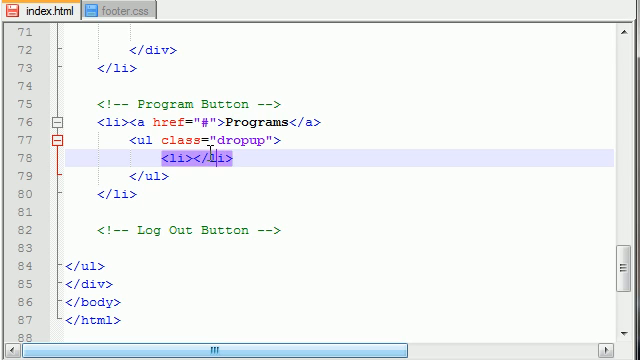
{"action": "left_click", "coordinate": [205, 159]}
{"action": "type", "text": "><a href=\""}
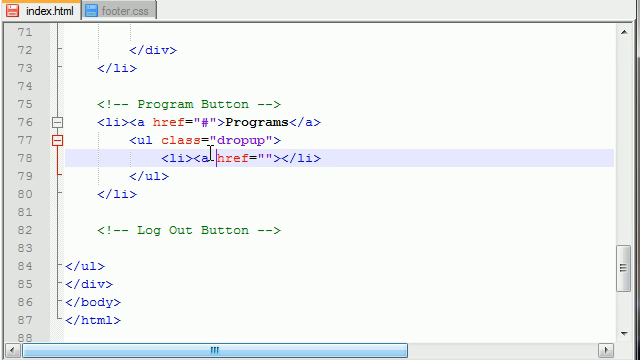
{"action": "type", "text": "#"}
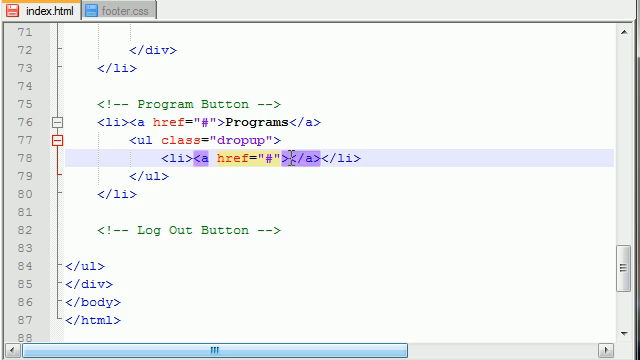
{"action": "type", "text": "Group Cha"}
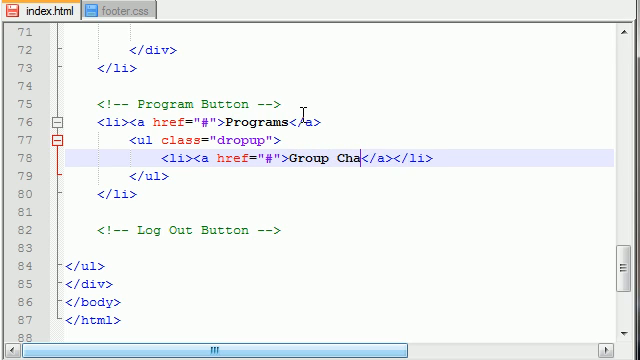
{"action": "type", "text": "t"}
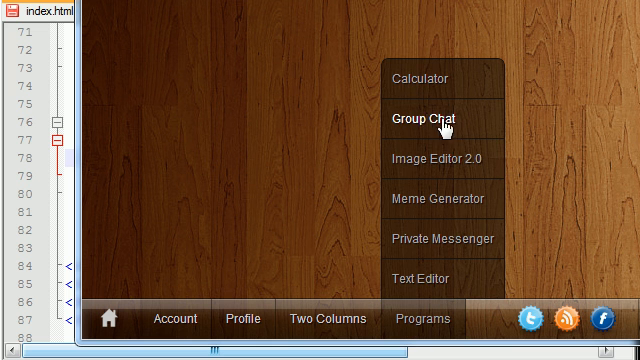
{"action": "mouse_move", "coordinate": [490, 126]}
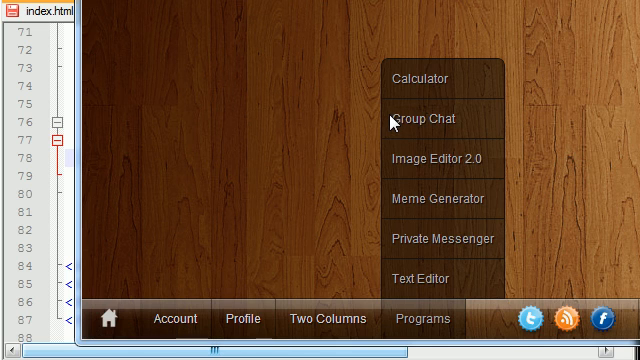
{"action": "mouse_move", "coordinate": [392, 85]}
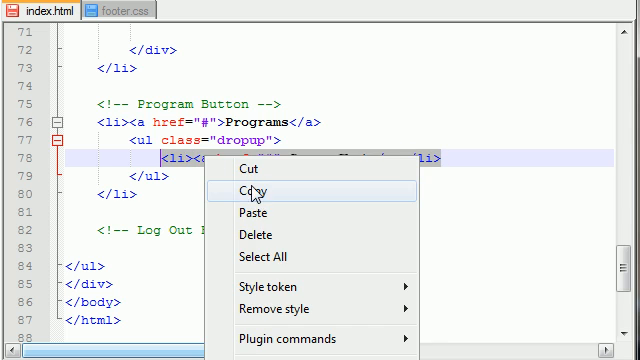
Relabel the copied dropup items as Instant Messenger, Meme Generator and Forum
{"action": "left_click", "coordinate": [247, 191]}
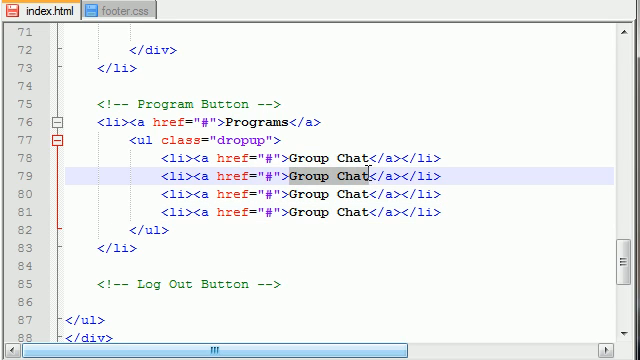
{"action": "type", "text": "Instant Messenge"}
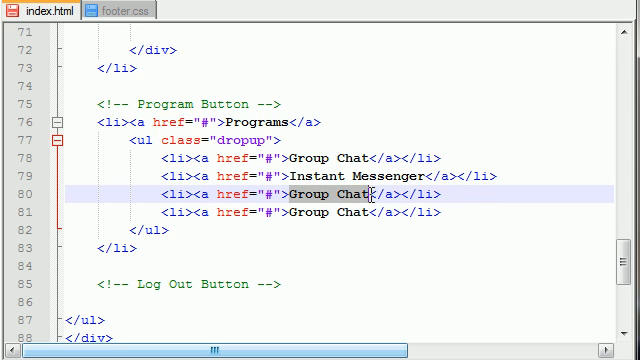
{"action": "type", "text": "meme G"}
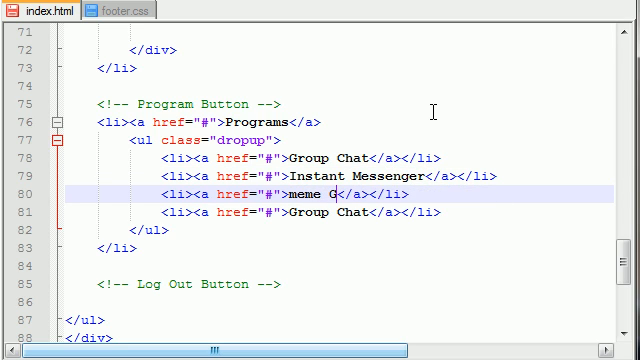
{"action": "type", "text": "enerator"}
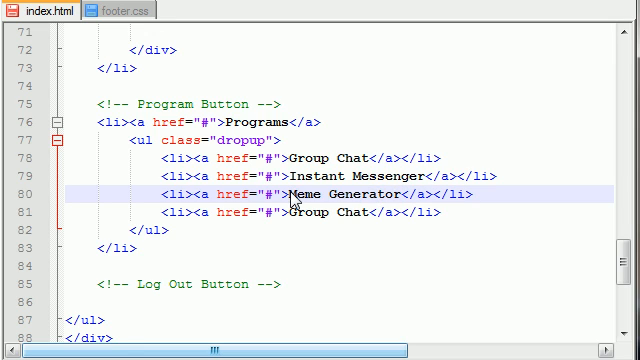
{"action": "double_click", "coordinate": [335, 212]}
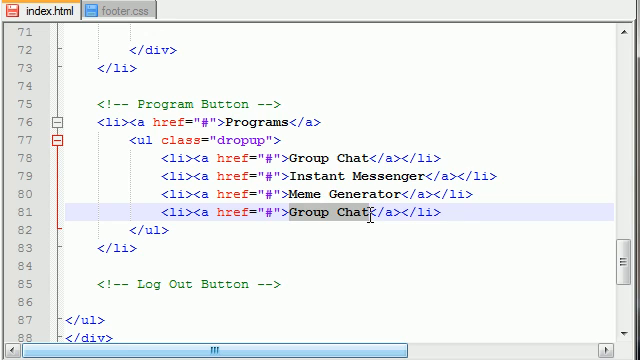
{"action": "type", "text": "Forum"}
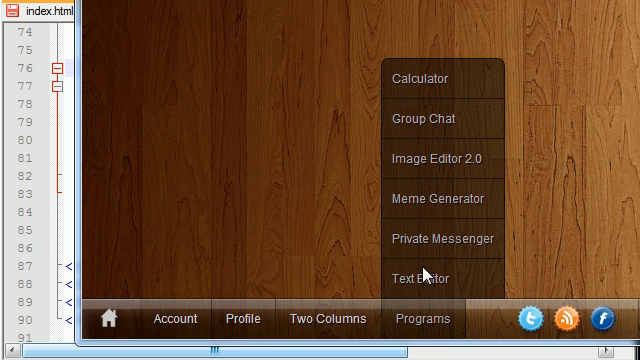
{"action": "mouse_move", "coordinate": [420, 279]}
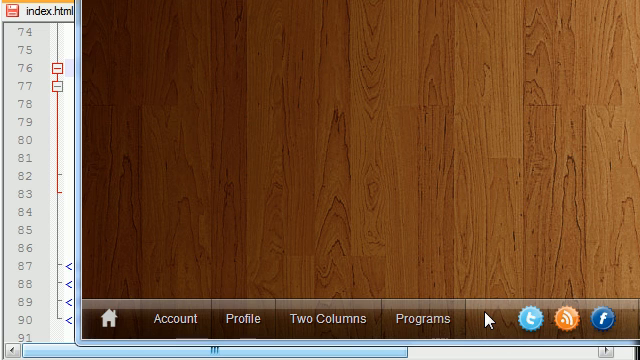
{"action": "left_click", "coordinate": [40, 10]}
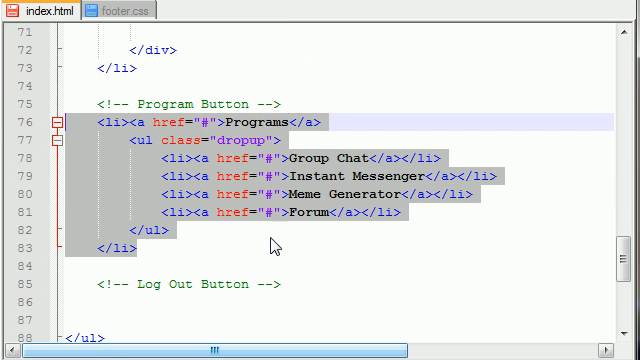
Type an empty <li></li> under the Log Out Button comment
{"action": "scroll", "scroll_direction": "down", "scroll_amount": 3}
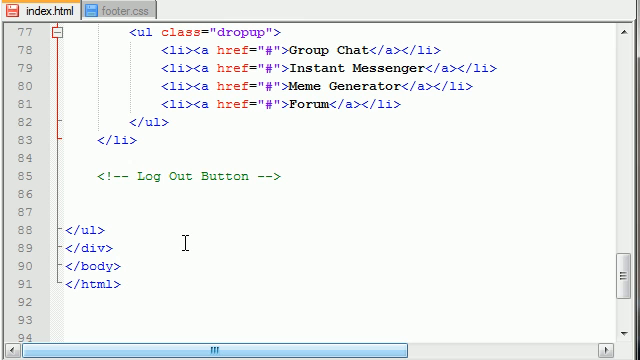
{"action": "type", "text": "<>"}
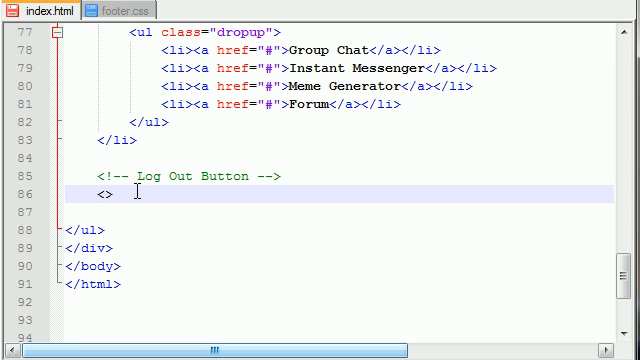
{"action": "type", "text": "li>"}
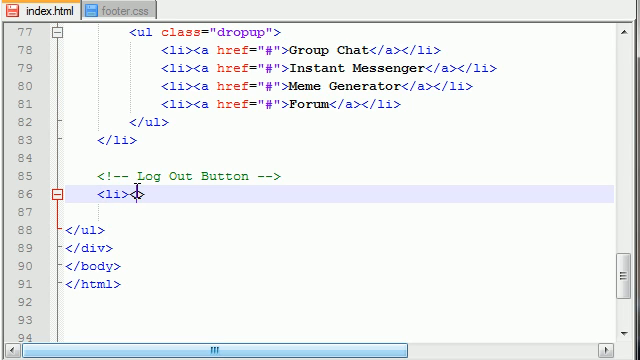
{"action": "type", "text": "</li>"}
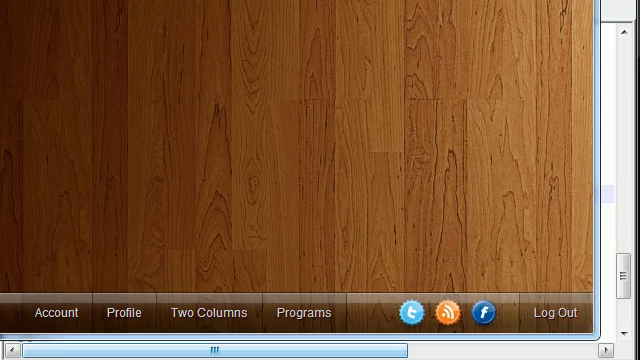
{"action": "left_click", "coordinate": [123, 313]}
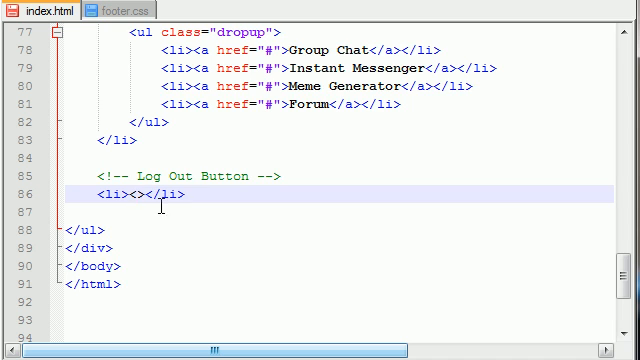
Put an <a href="#">Log Out</a> link in the item and add class="right"
{"action": "type", "text": "<a href="}
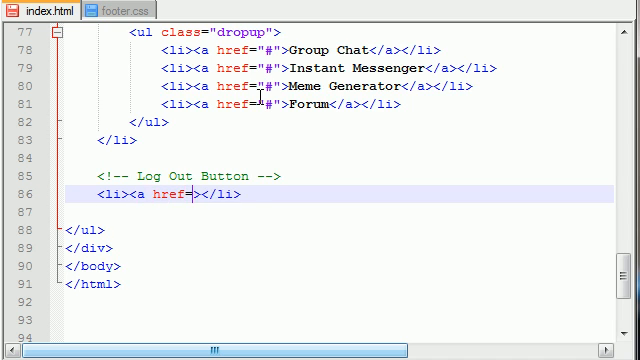
{"action": "type", "text": "\"#\""}
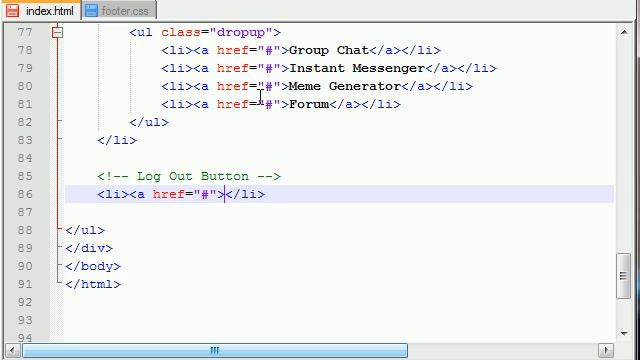
{"action": "type", "text": "</a></"}
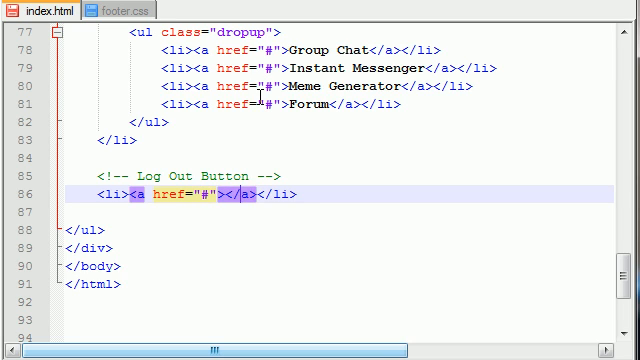
{"action": "type", "text": "Log Out"}
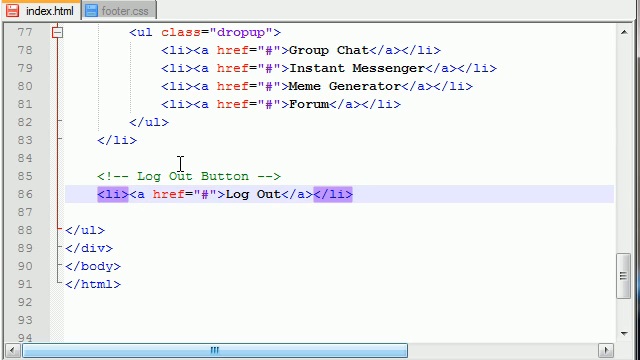
{"action": "type", "text": "class=\"\""}
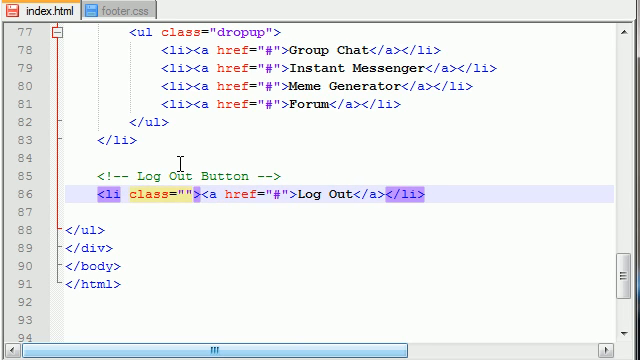
{"action": "type", "text": "right"}
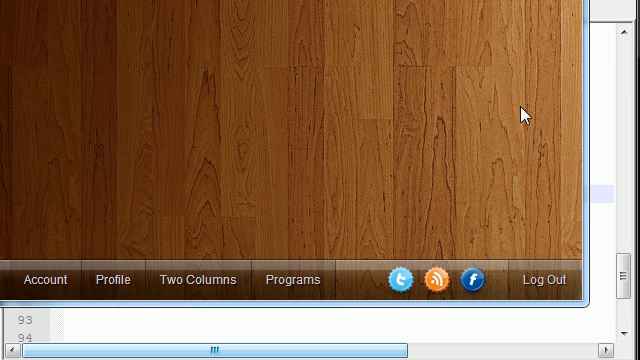
{"action": "mouse_move", "coordinate": [454, 224]}
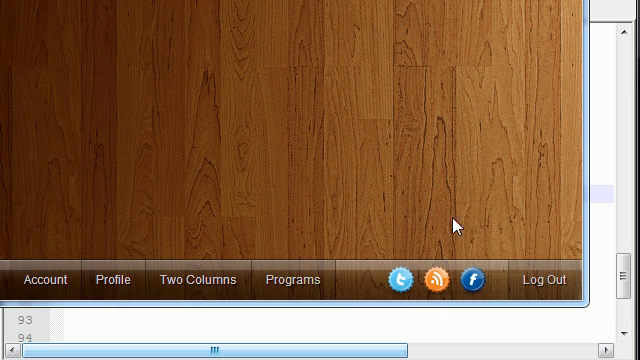
{"action": "mouse_move", "coordinate": [540, 237]}
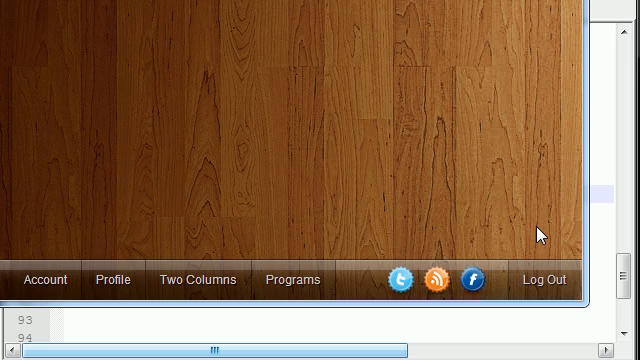
{"action": "mouse_move", "coordinate": [534, 240]}
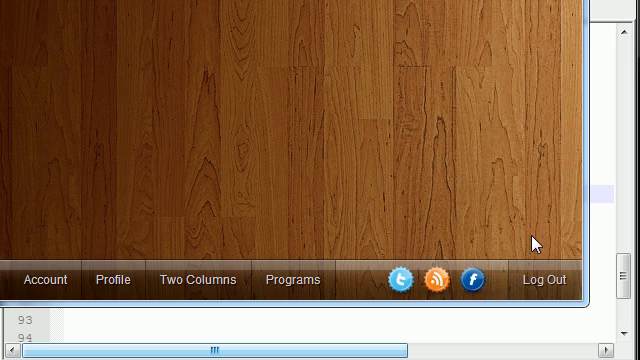
{"action": "mouse_move", "coordinate": [548, 258]}
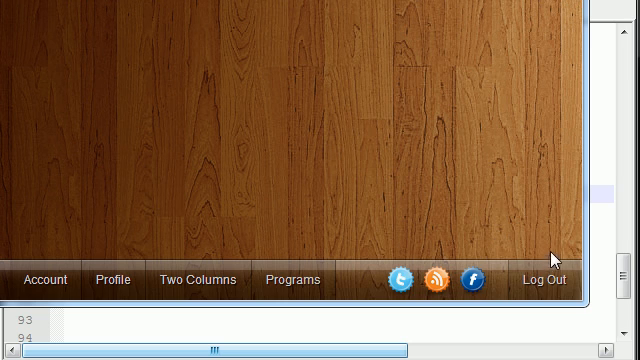
{"action": "mouse_move", "coordinate": [528, 281]}
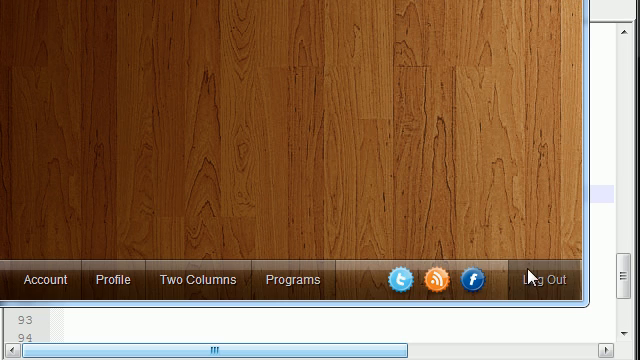
{"action": "left_click", "coordinate": [197, 280]}
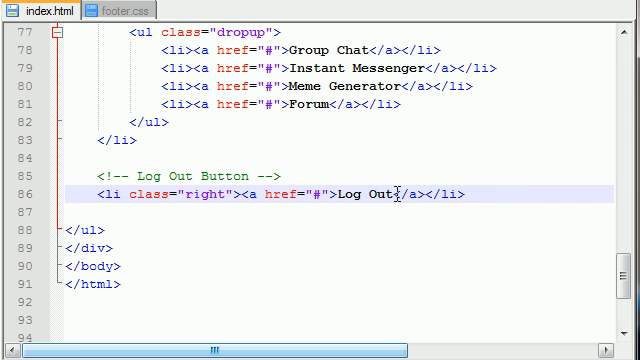
{"action": "scroll", "scroll_direction": "up", "scroll_amount": 3}
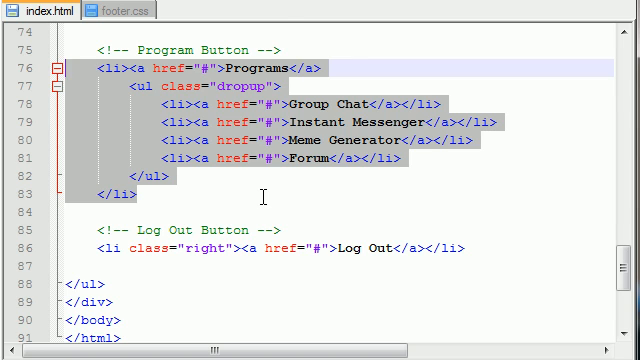
{"action": "scroll", "scroll_direction": "down", "scroll_amount": 3}
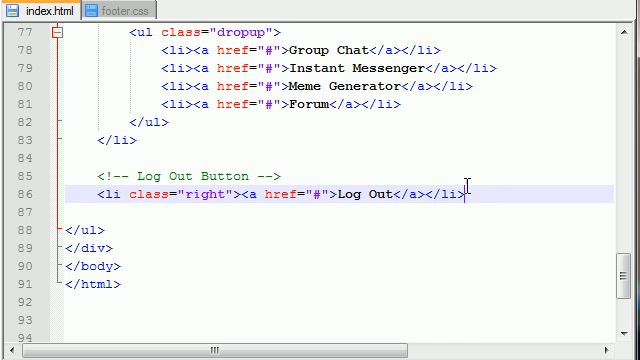
{"action": "double_click", "coordinate": [193, 193]}
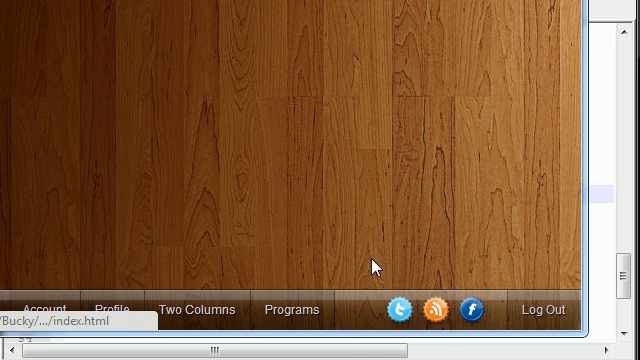
Click the footer's Facebook icon to show the notifications popup
{"action": "left_click", "coordinate": [473, 310]}
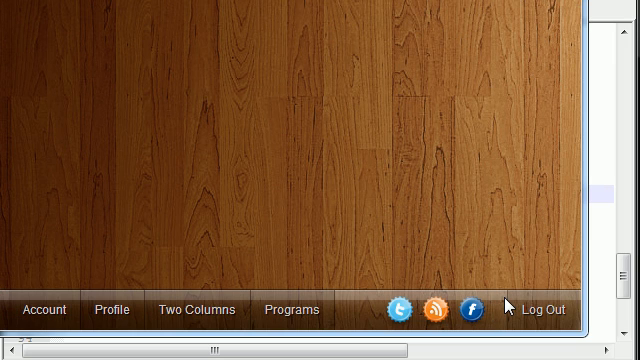
{"action": "left_click", "coordinate": [474, 310]}
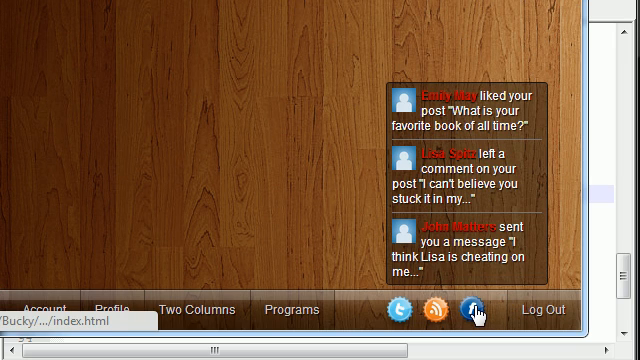